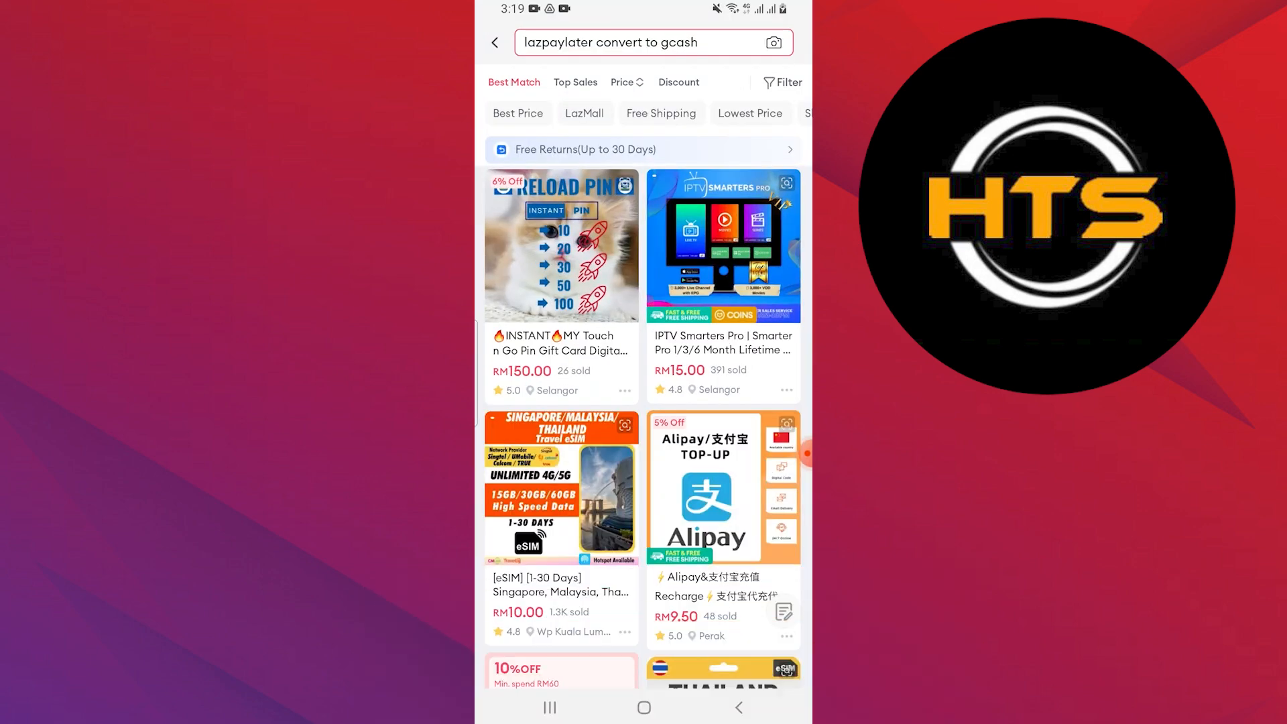
- Try image search, dismiss it and return to the Lazada home page
left_click(770, 41)
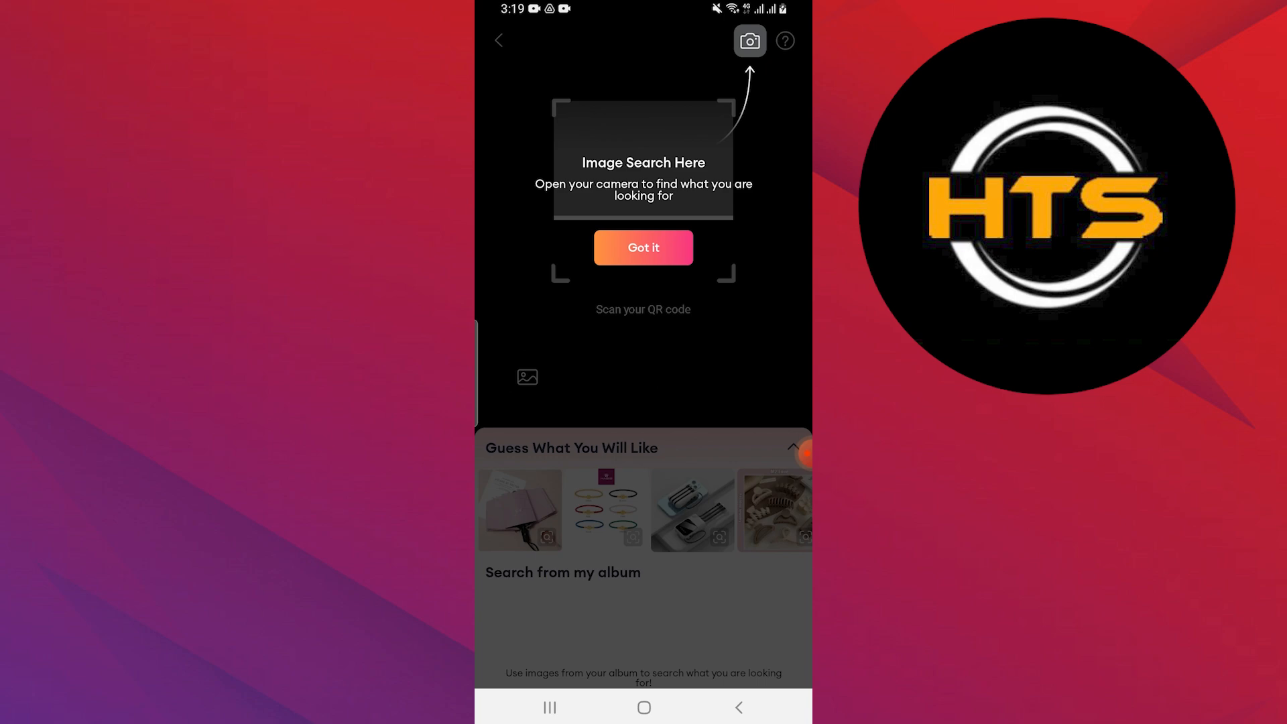
left_click(642, 248)
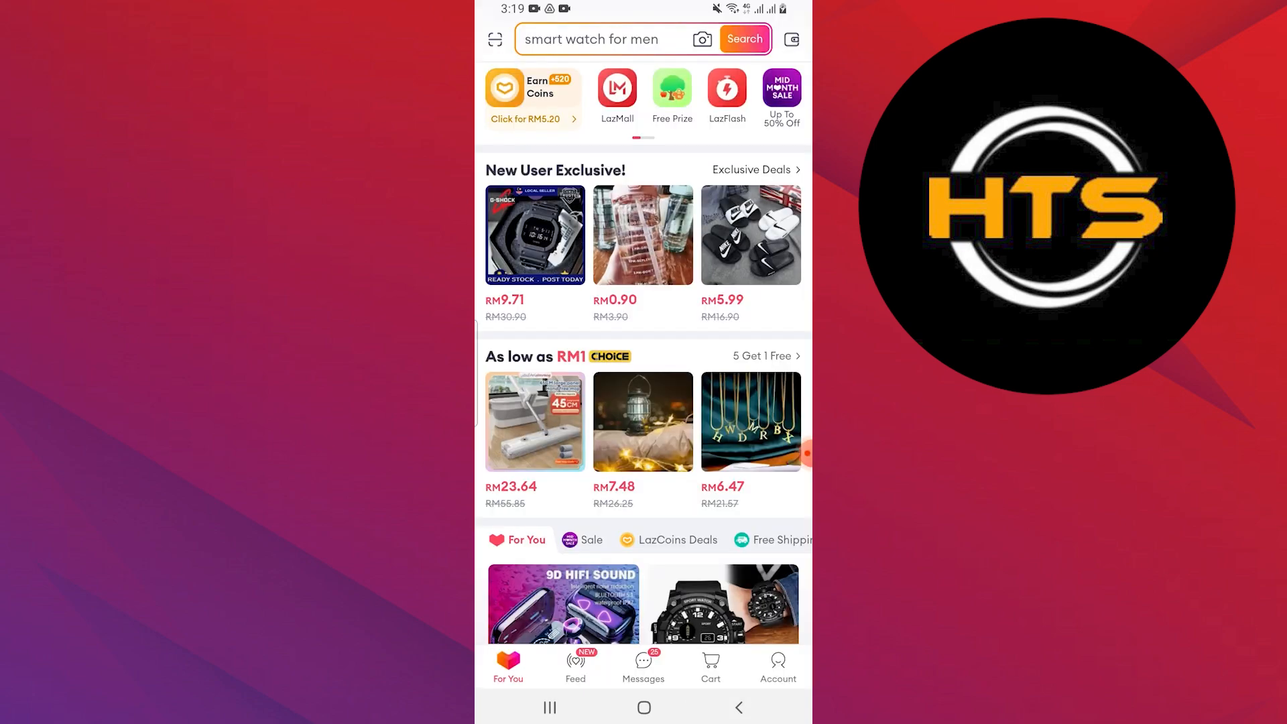
type("huawei watch fit 3")
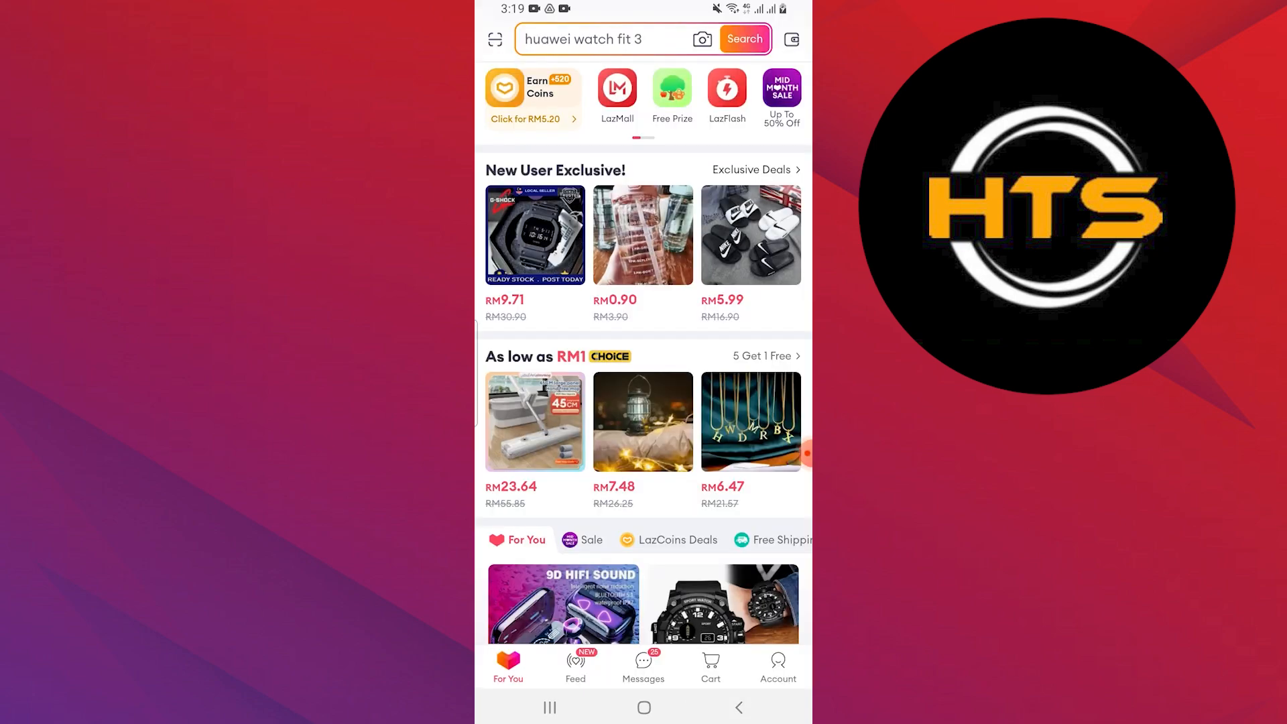
type("beg lelaki")
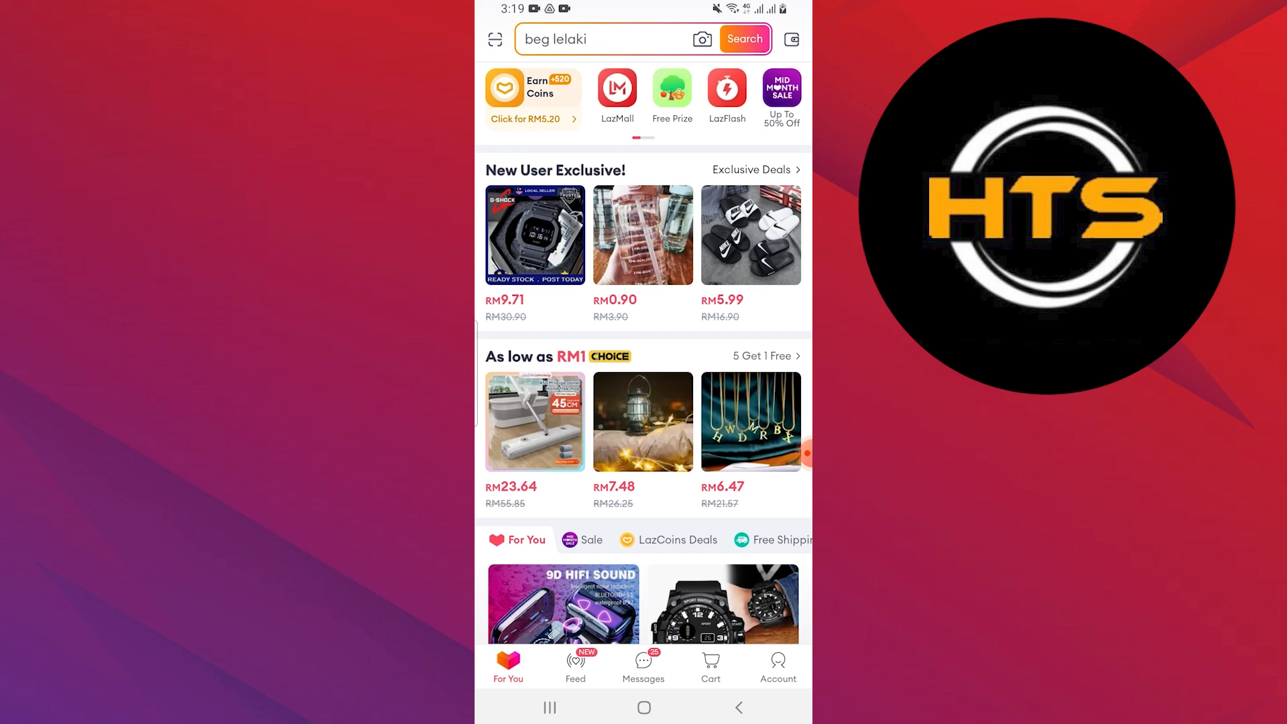
- Open the Account tab, scroll down and open the Lazada Wallet details
left_click(776, 667)
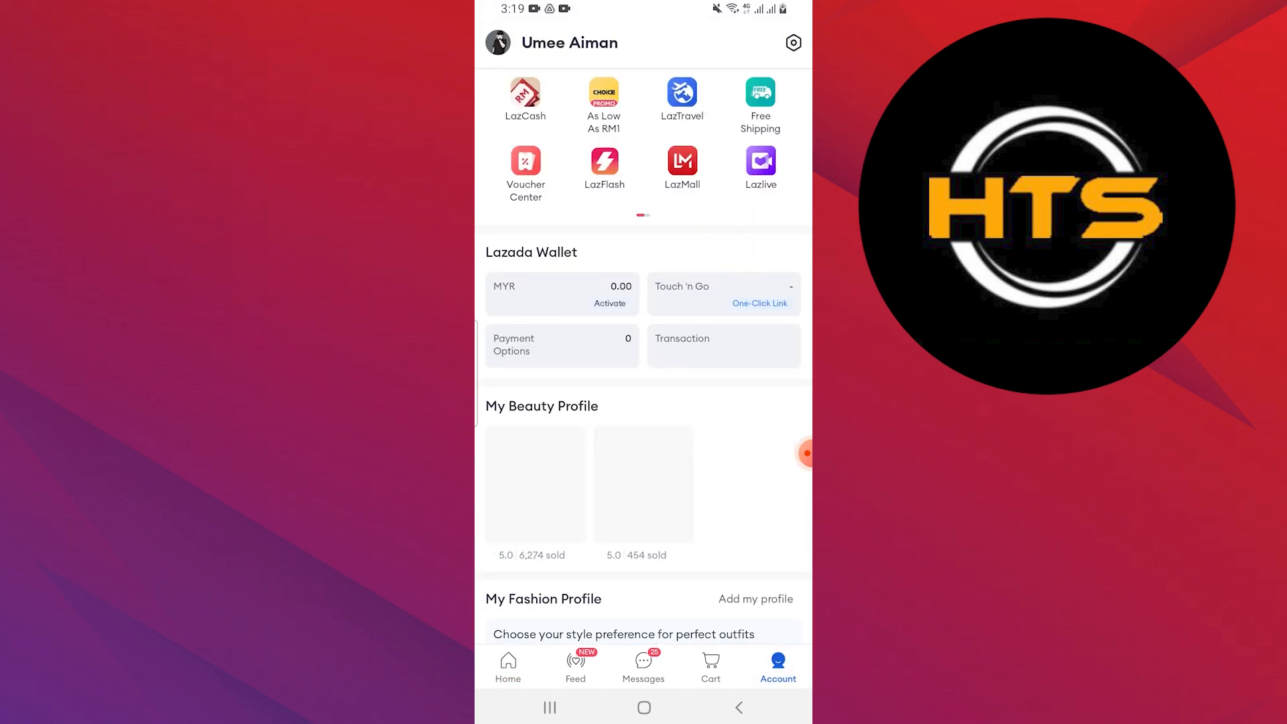
scroll("down", 3)
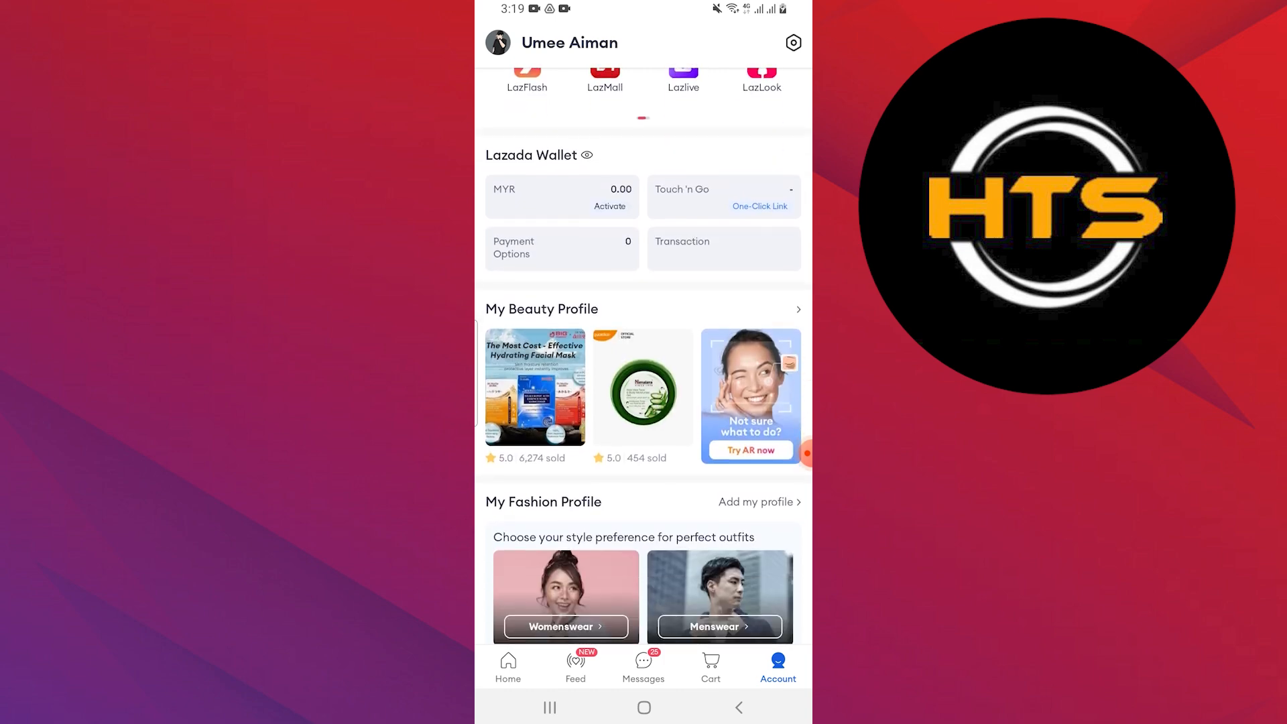
left_click(531, 154)
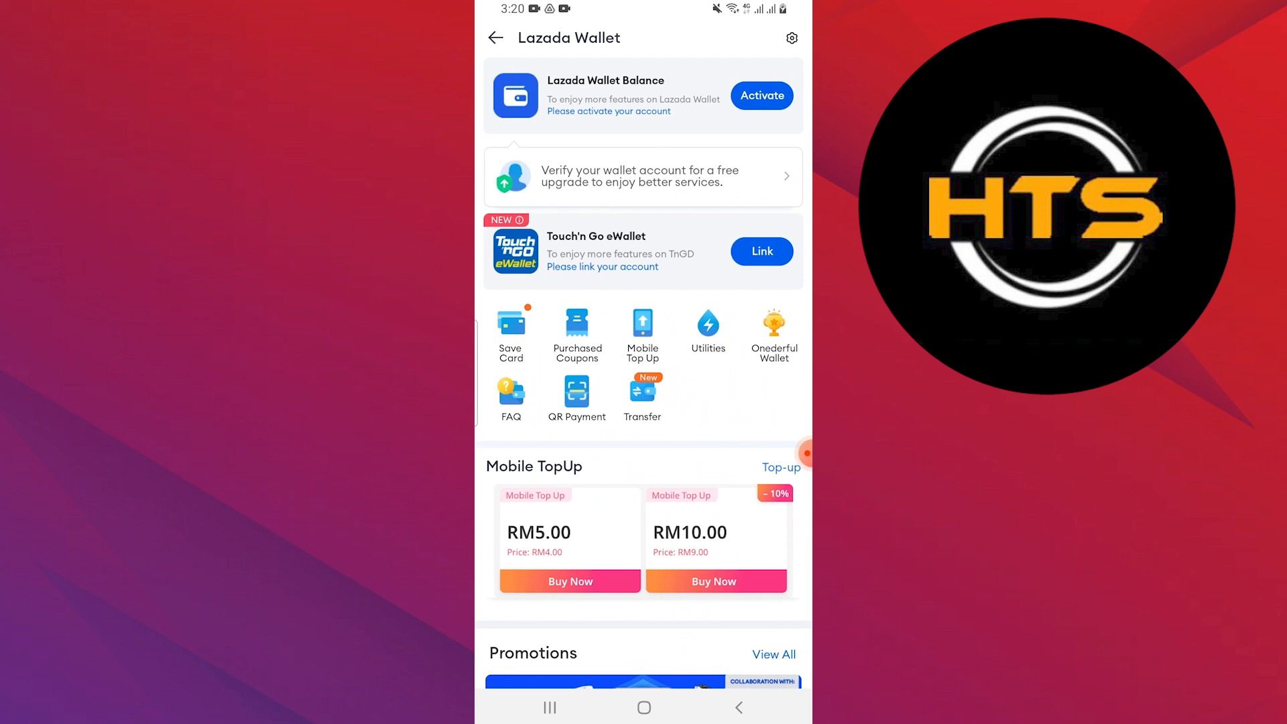
- Browse the wallet page's Touch 'n Go and top-up offers, then start wallet activation
scroll("down", 3)
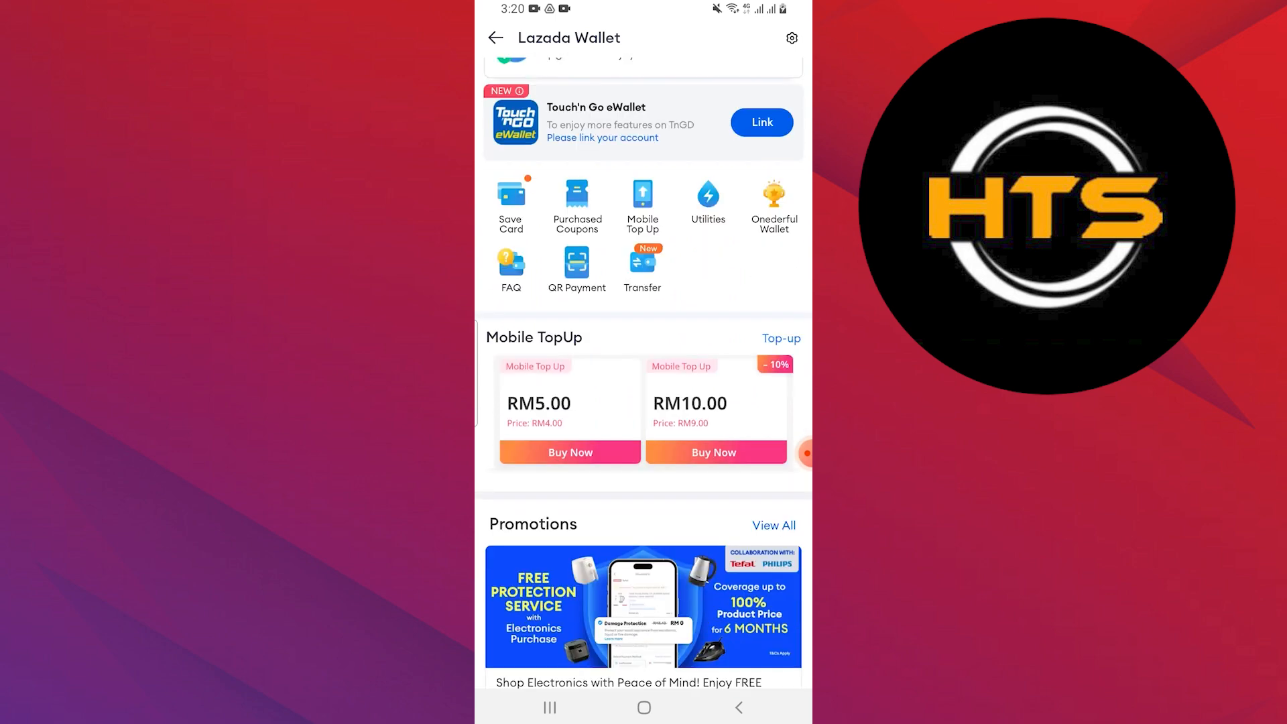
scroll("down", 3)
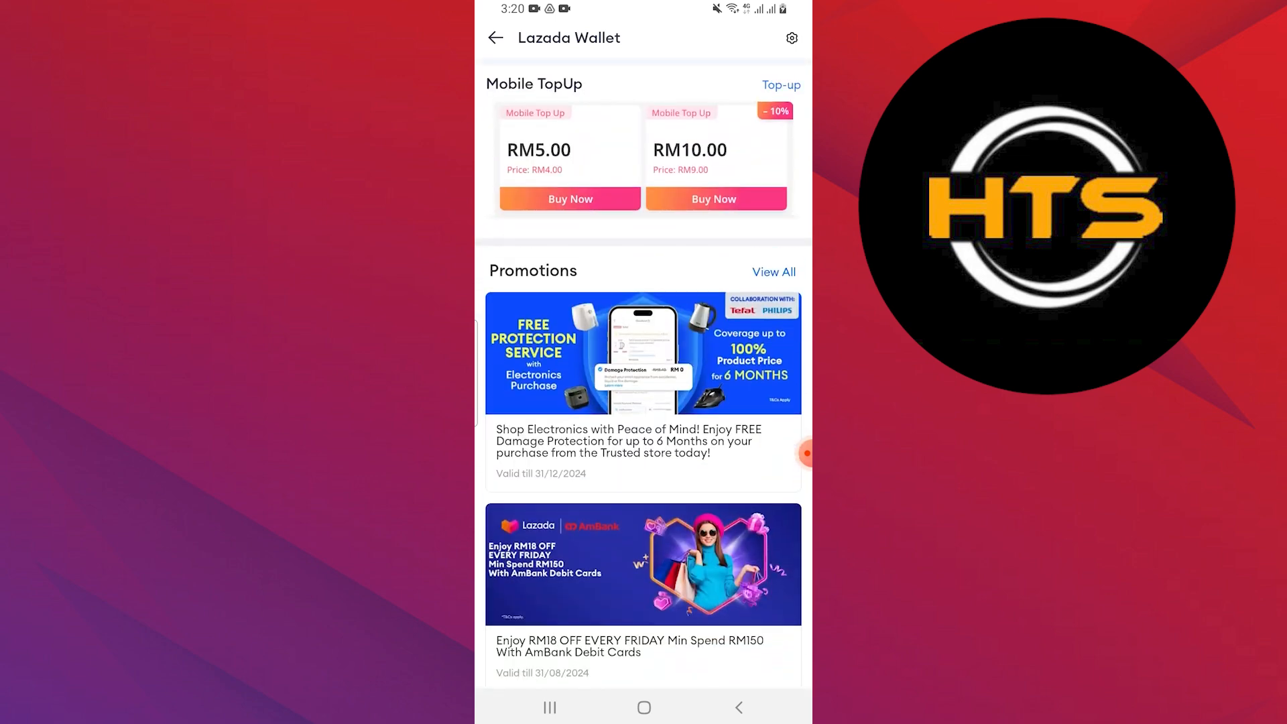
scroll("up", 3)
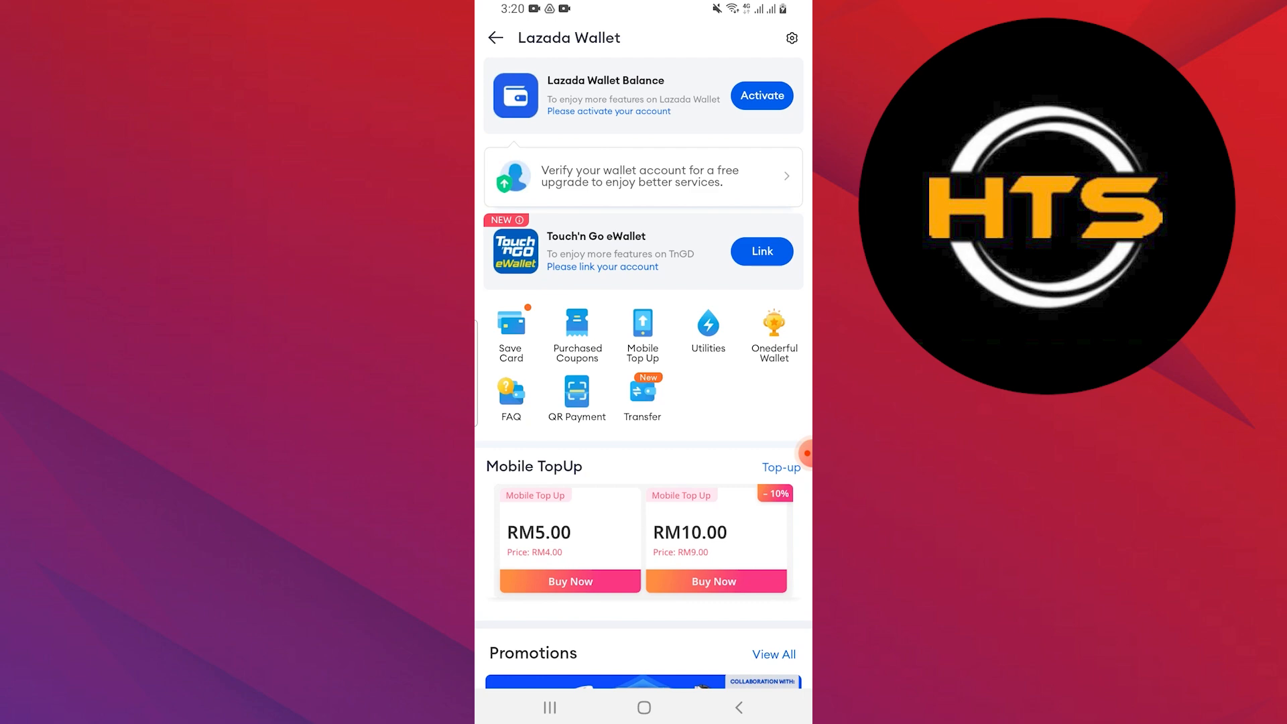
left_click(760, 95)
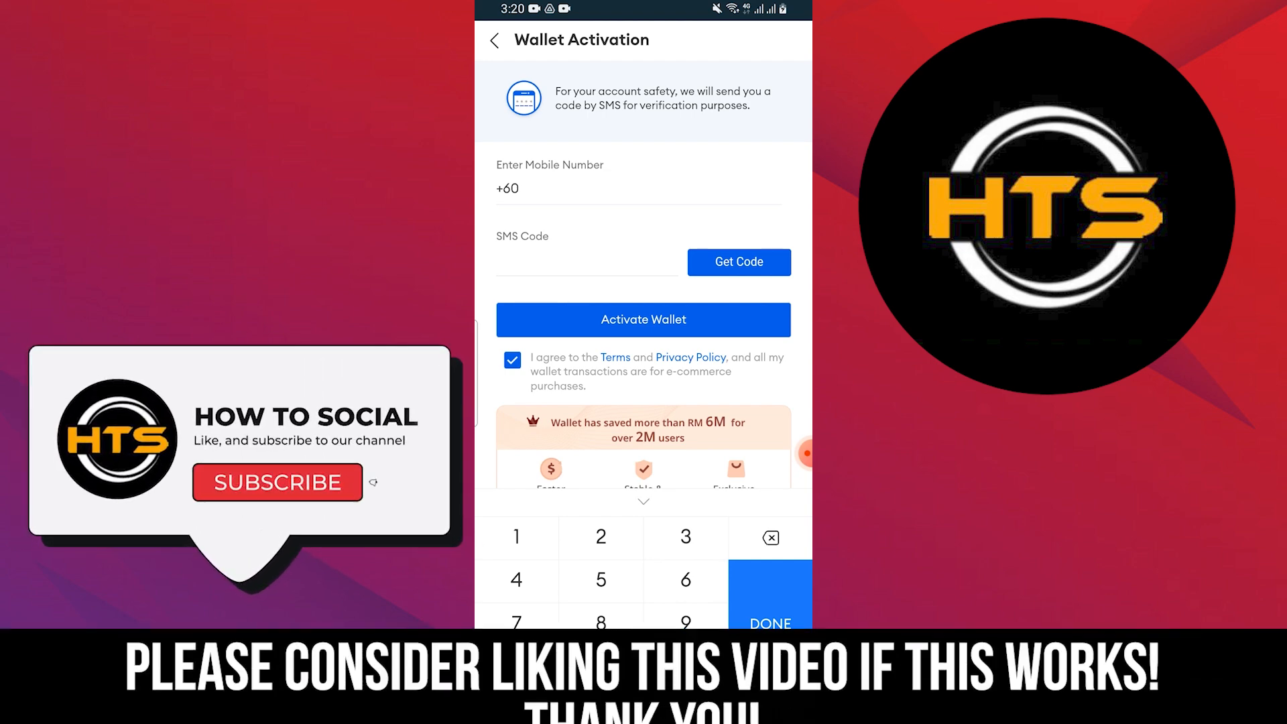
- Tap the activation form, leaving the mobile number field at the +60 prefix
left_click(276, 483)
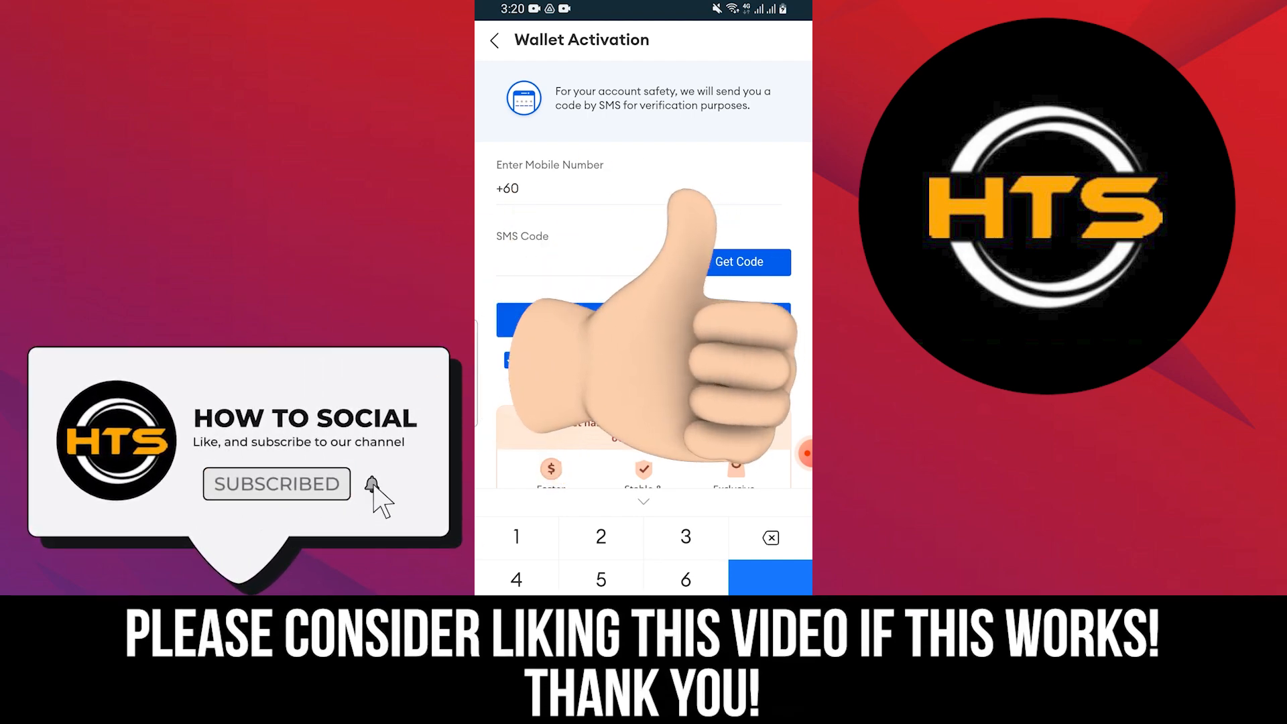